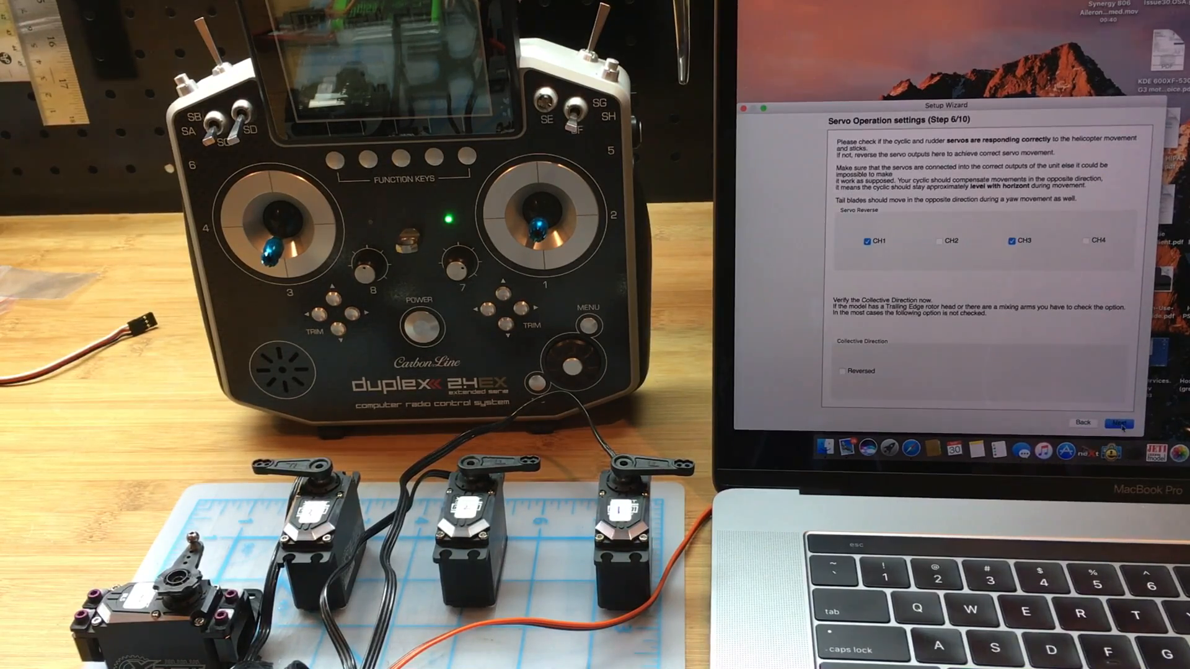
Step: Advance the Setup Wizard from Step 6 to Step 7, Servo Subtrim settings
{"action": "left_click", "coordinate": [1123, 423]}
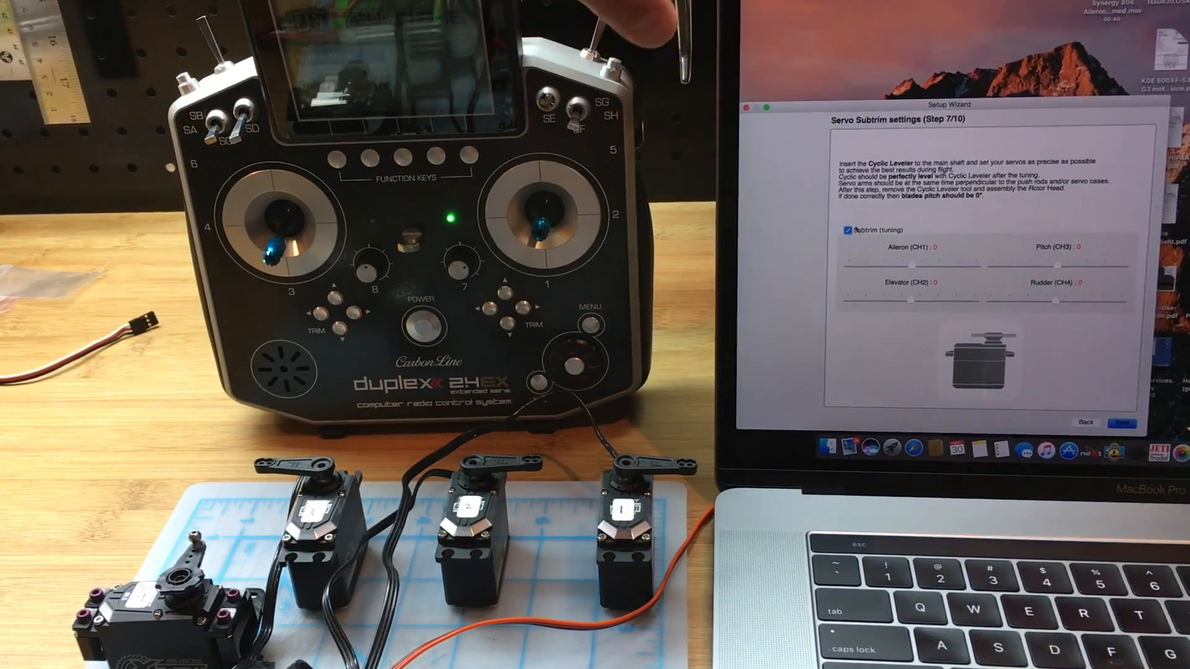
Step: Switch off the 'Subtrim (tuning)' option on the servo subtrim page
{"action": "left_click", "coordinate": [847, 230]}
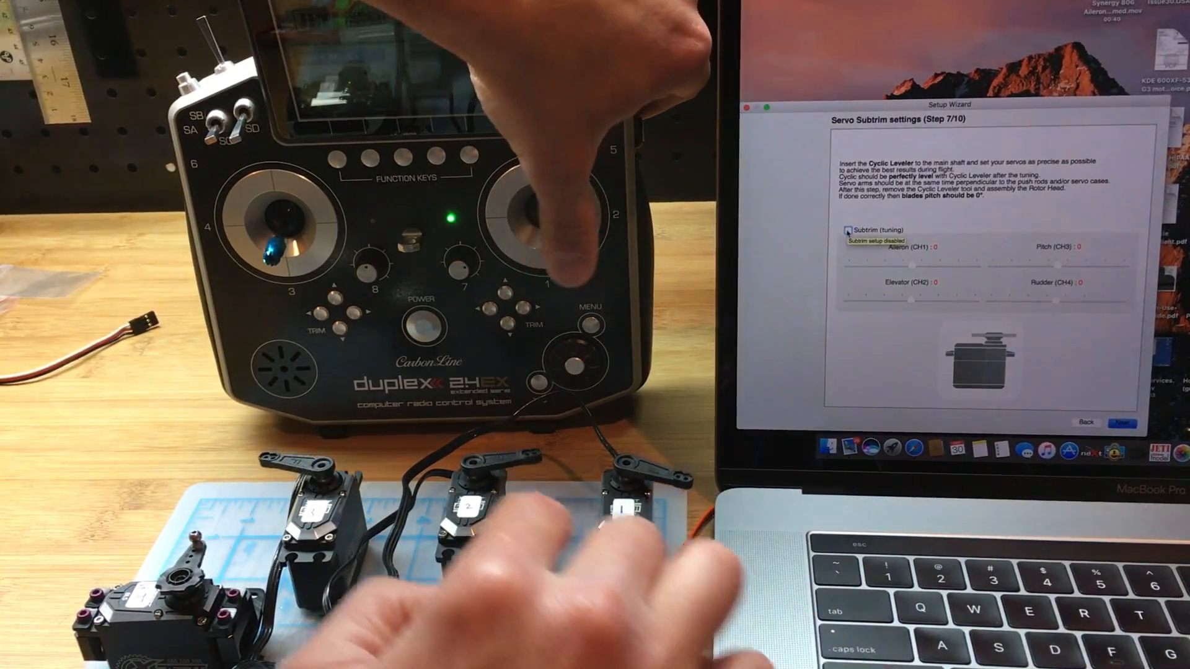